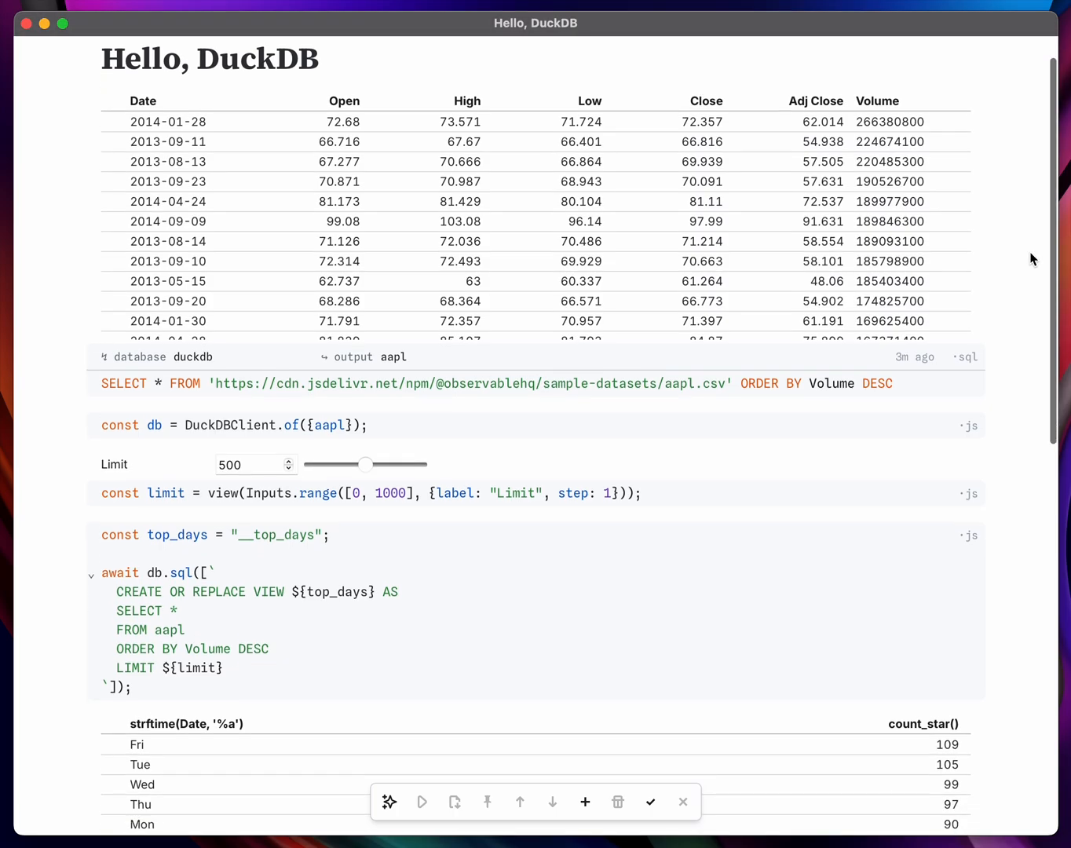
# Scroll down the notebook to reach the Limit slider and the weekday counts table
pyautogui.scroll(-3)
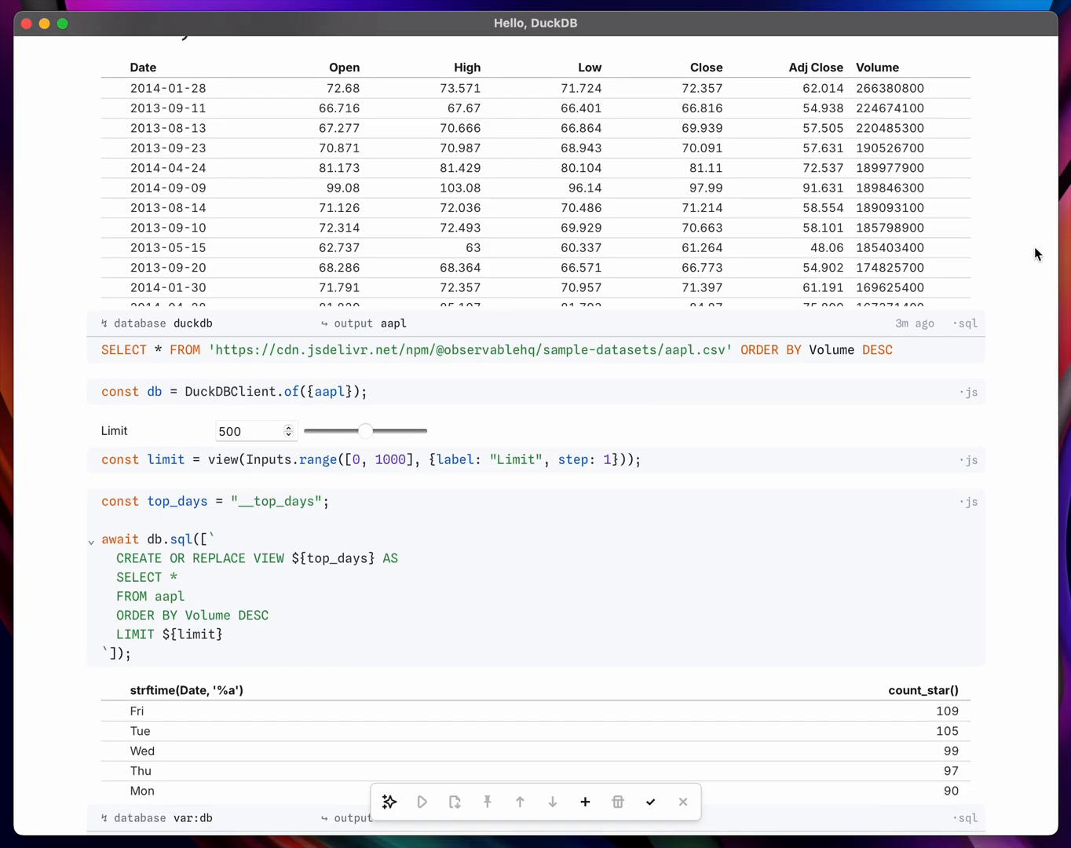
pyautogui.scroll(-3)
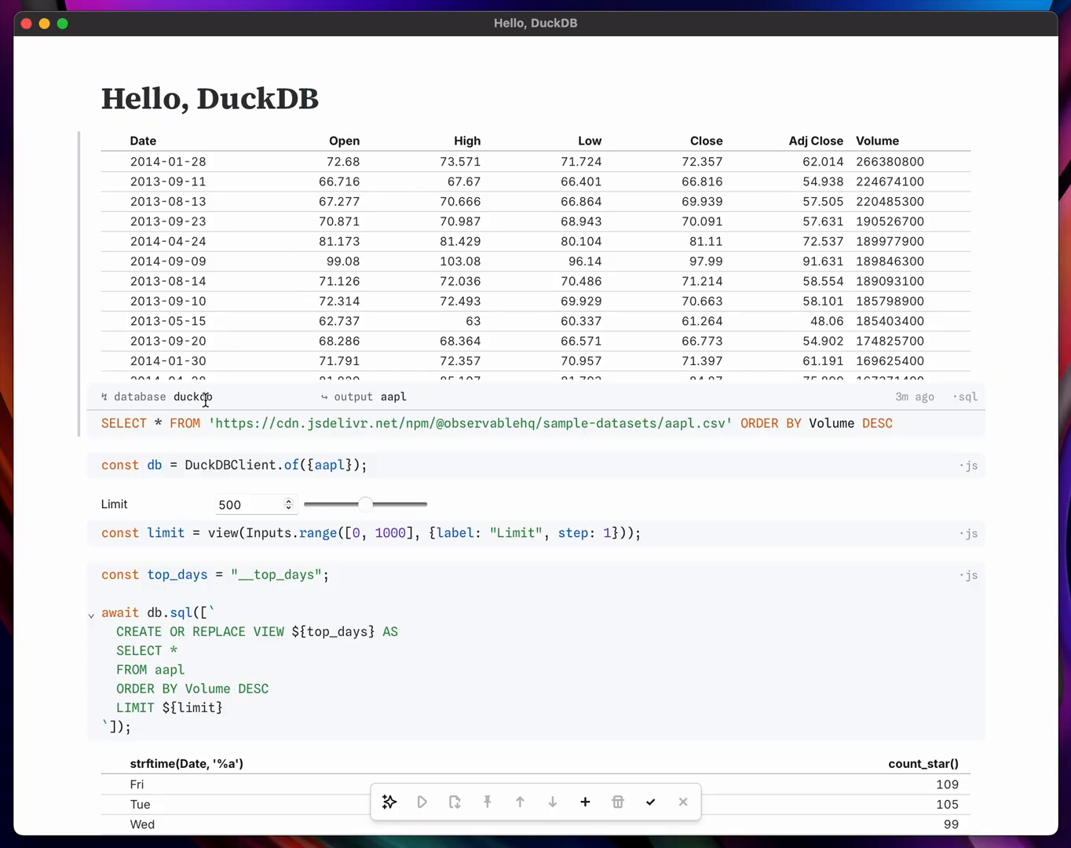
pyautogui.moveTo(417, 403)
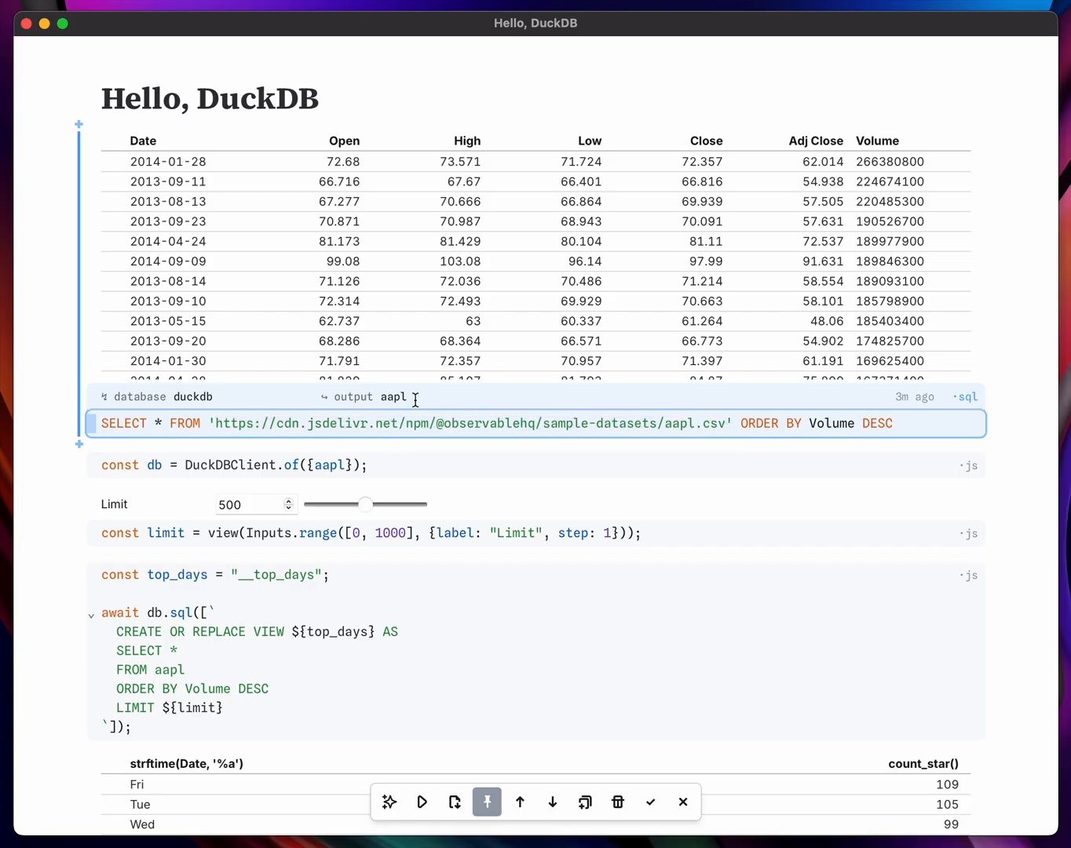
pyautogui.moveTo(403, 397)
pyautogui.write('aapl')
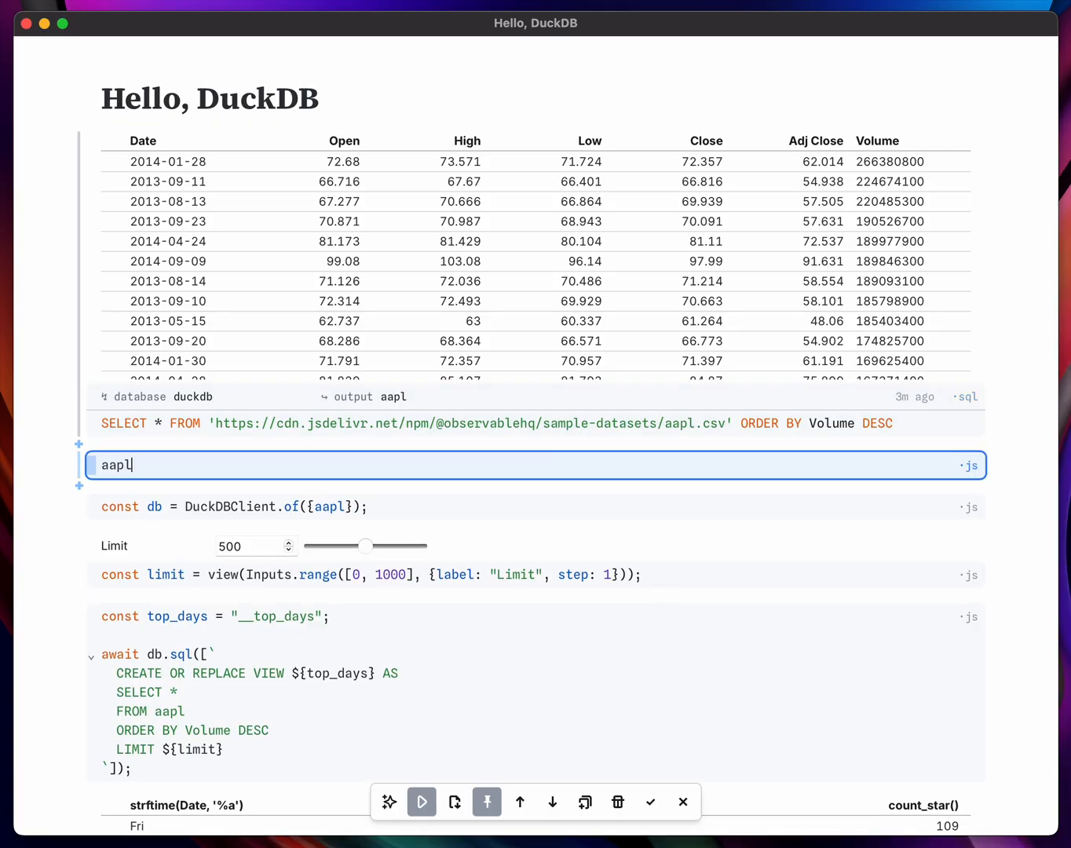
pyautogui.click(422, 801)
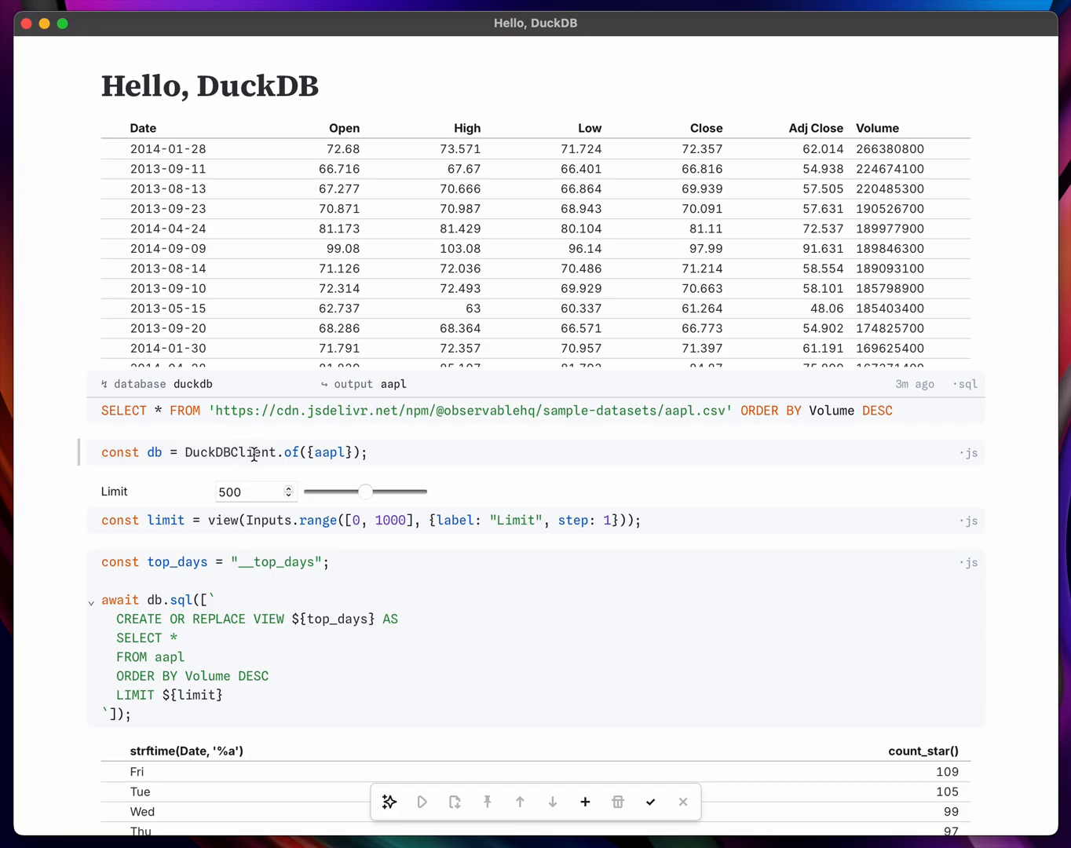
pyautogui.moveTo(229, 450)
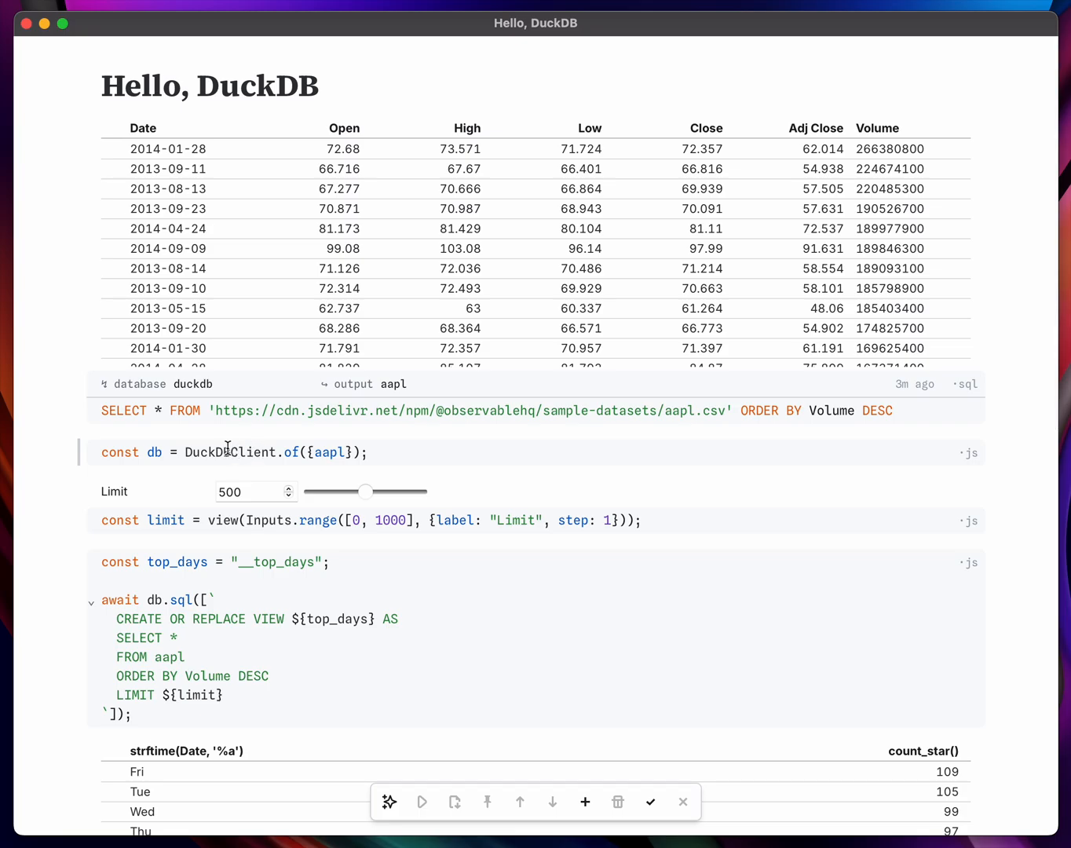
pyautogui.scroll(-3)
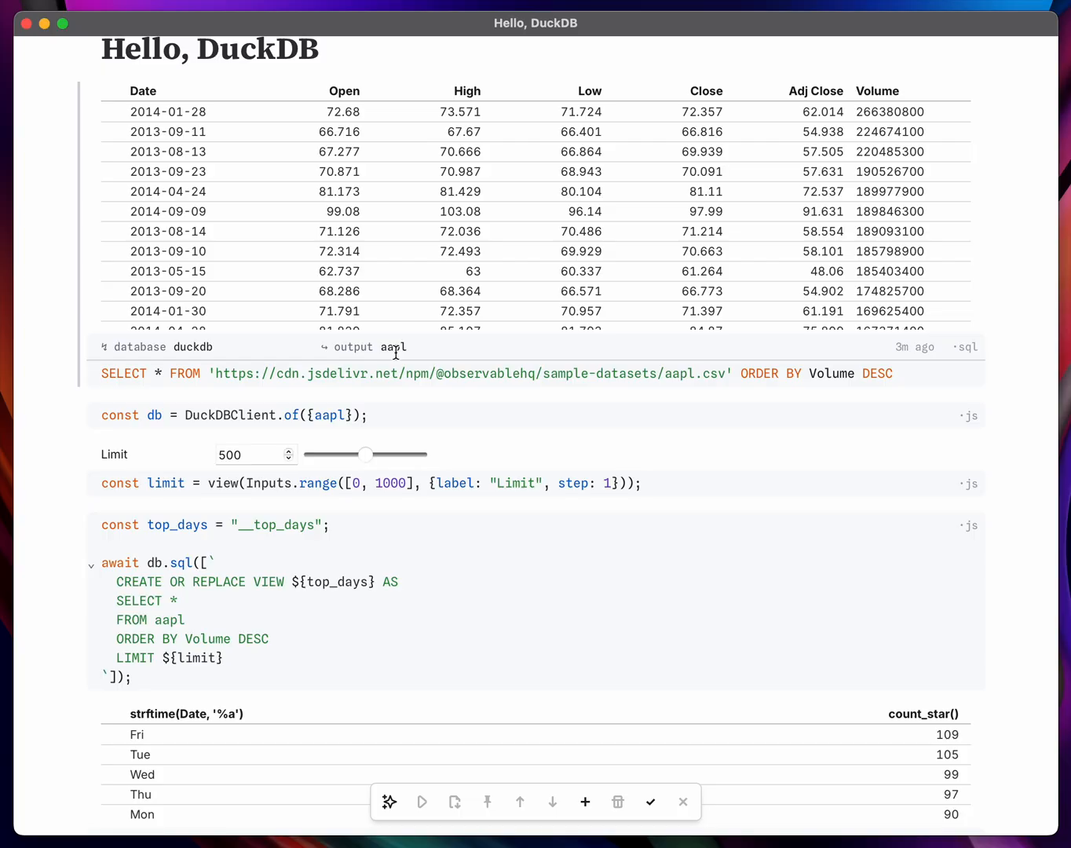
pyautogui.scroll(-3)
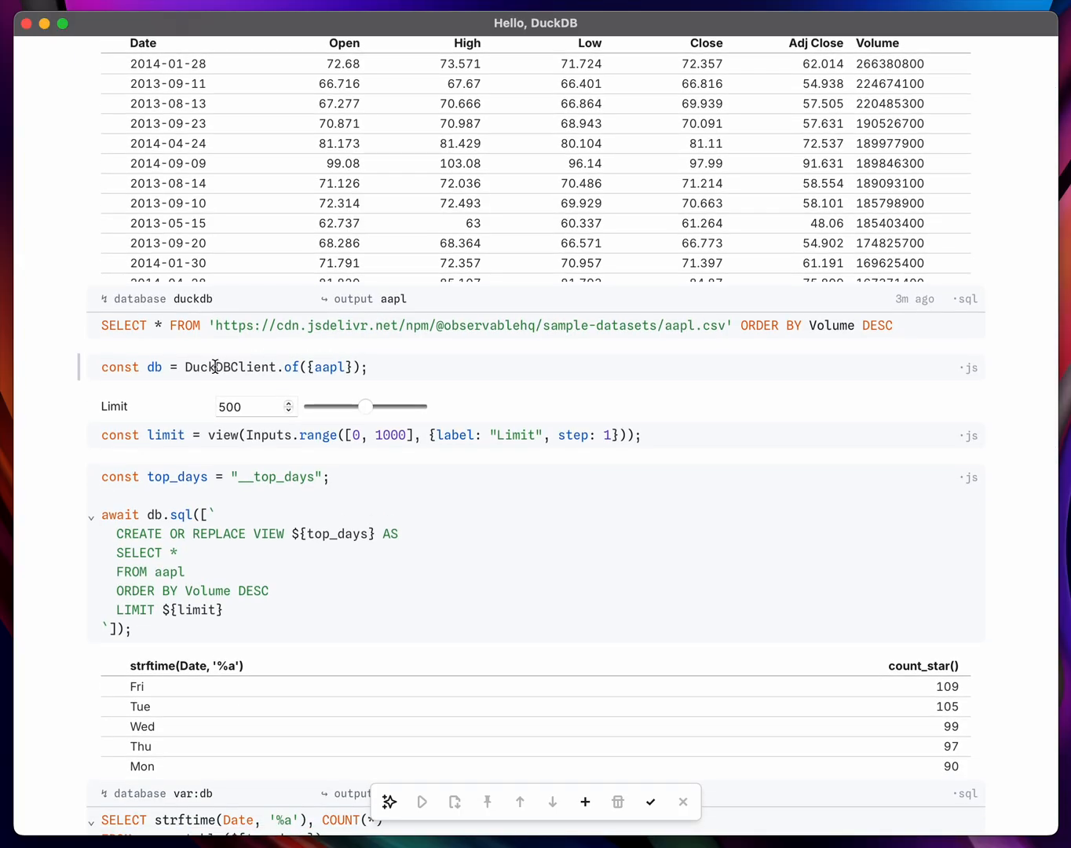
pyautogui.scroll(-3)
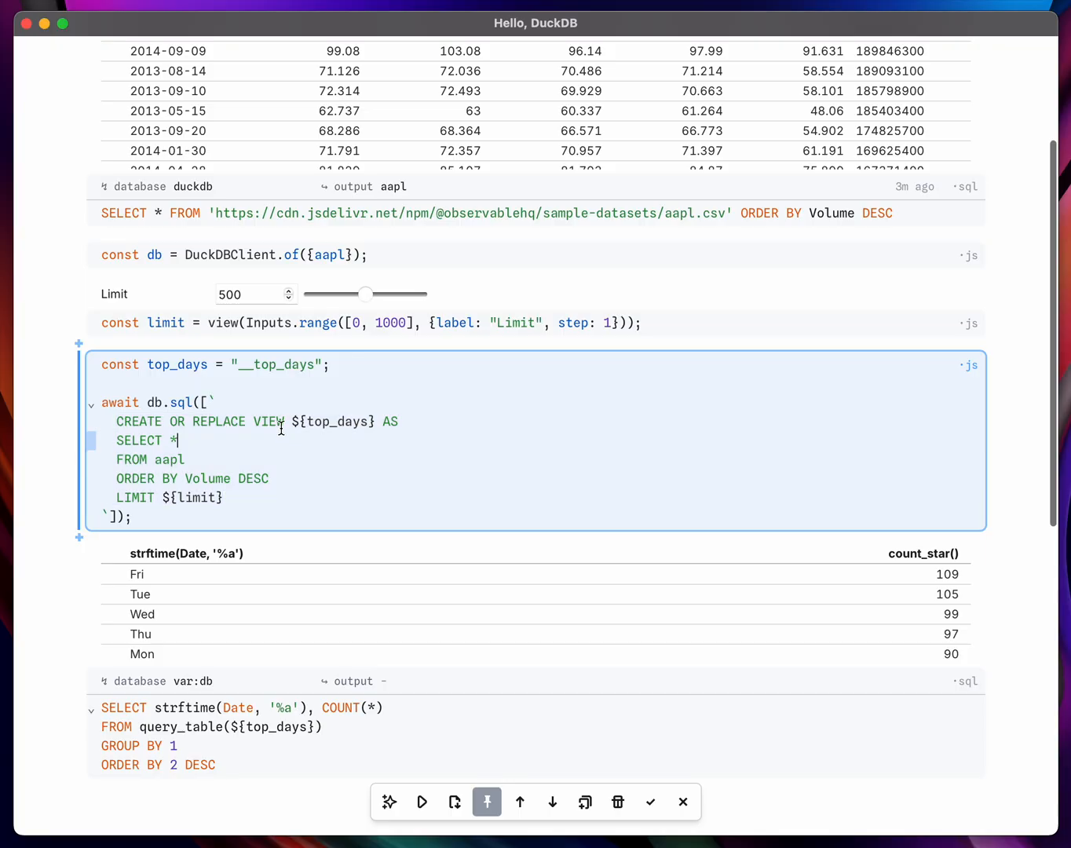
pyautogui.scroll(-3)
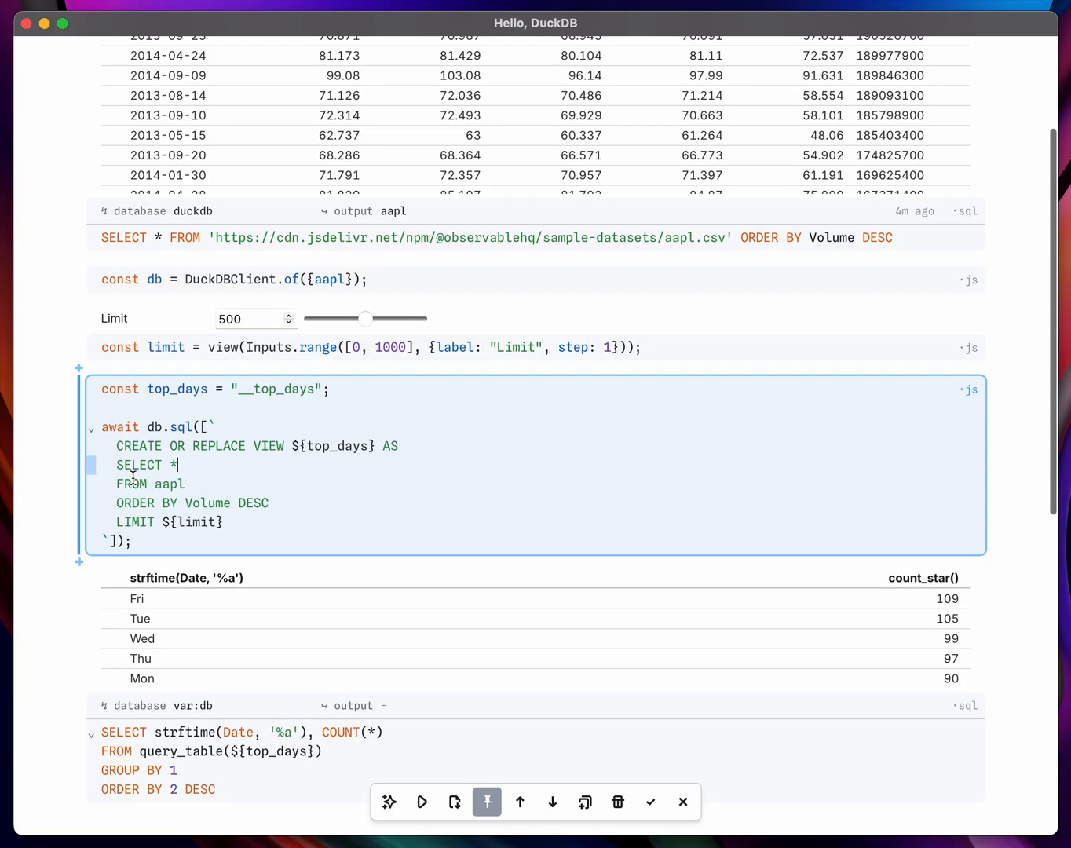
pyautogui.doubleClick(213, 503)
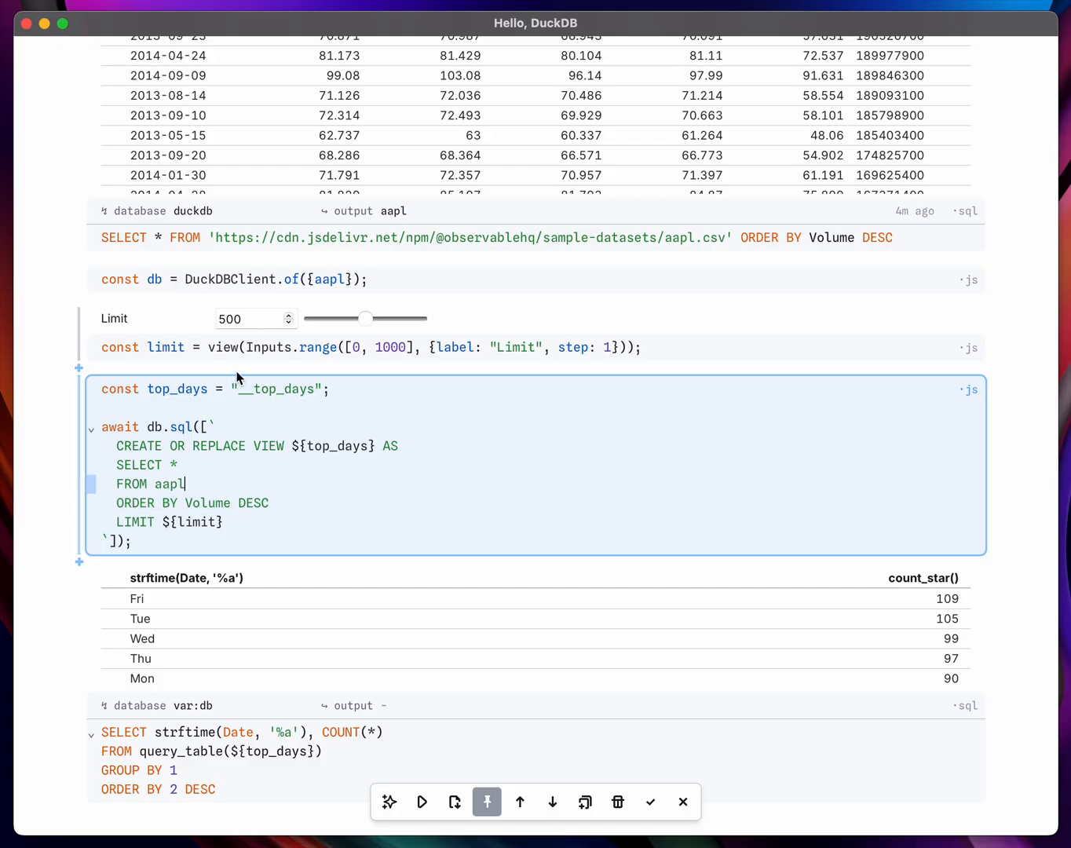
pyautogui.moveTo(258, 387)
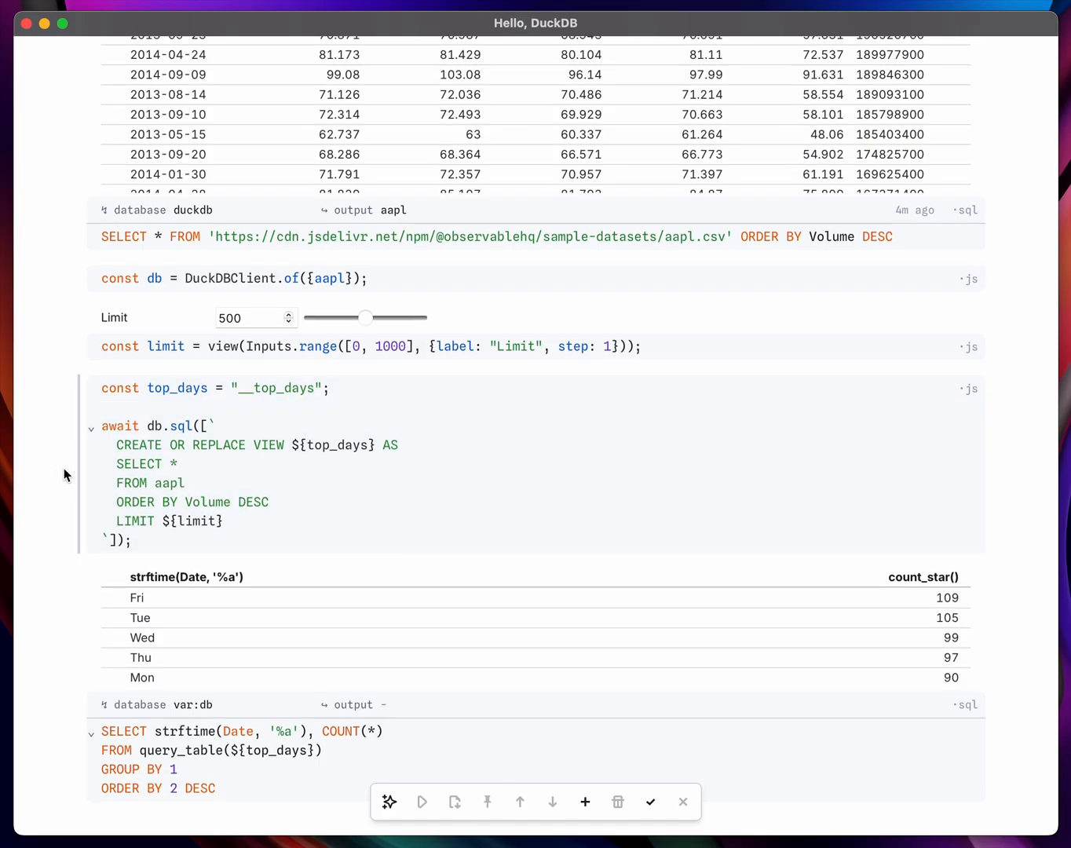
pyautogui.scroll(-3)
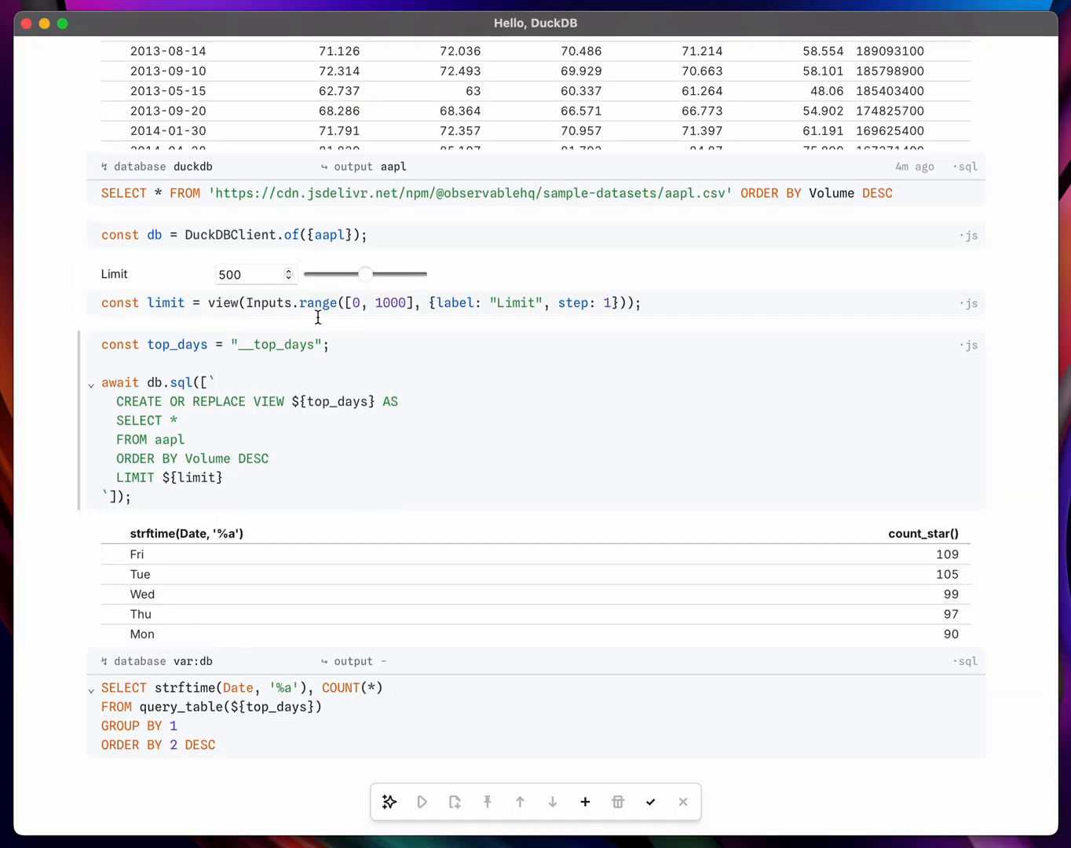
# Sweep the Limit slider between near zero and about 471, settling on 286
pyautogui.moveTo(366, 274); pyautogui.dragTo(326, 274)
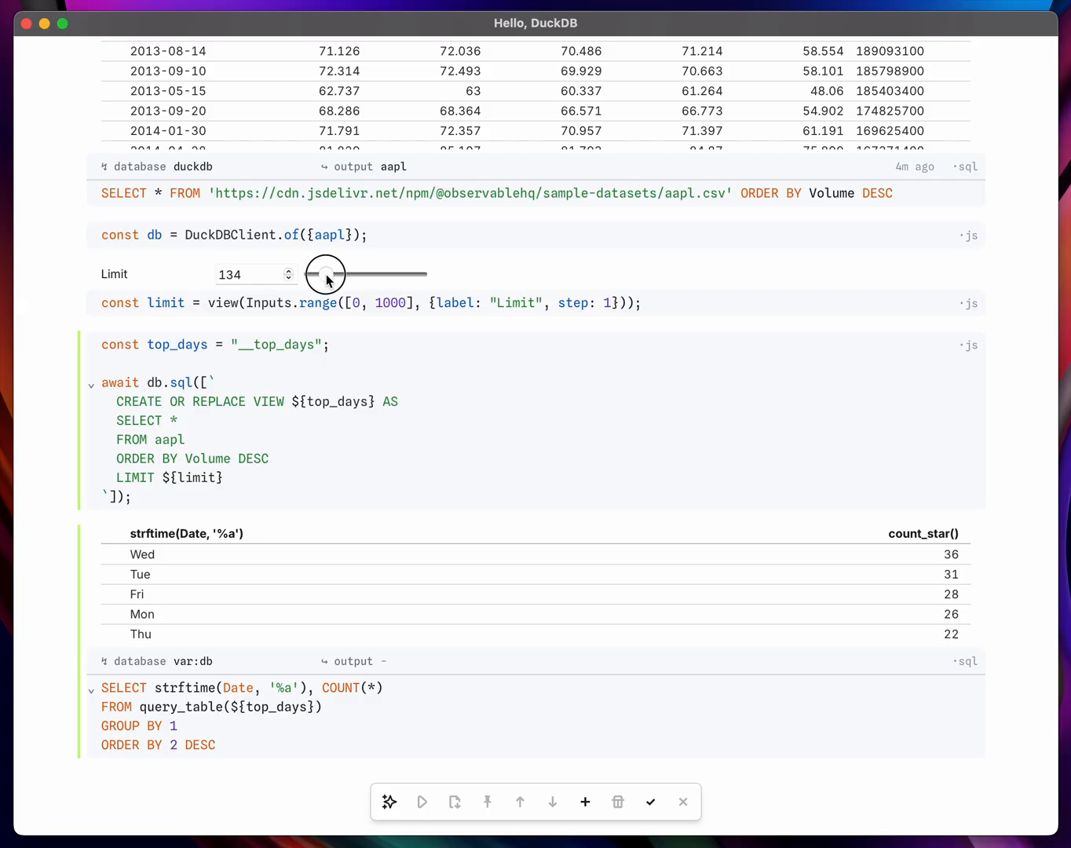
pyautogui.moveTo(324, 274); pyautogui.dragTo(331, 274)
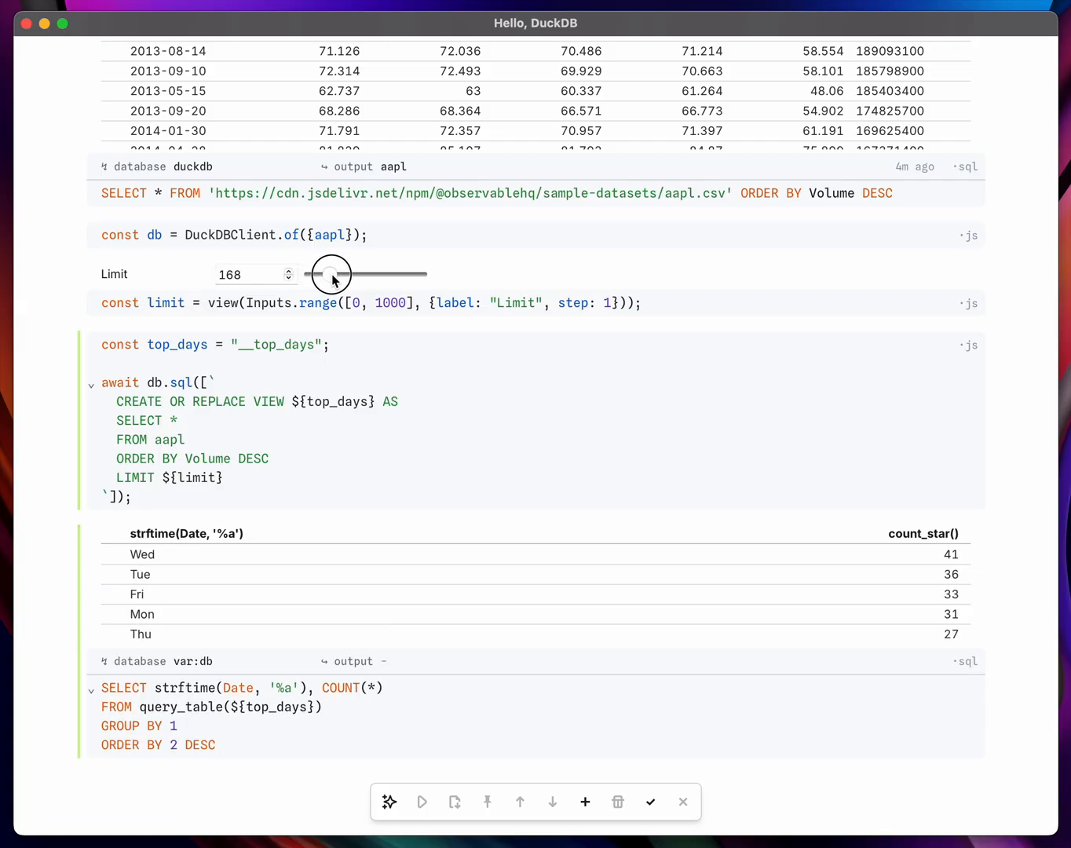
pyautogui.moveTo(331, 274); pyautogui.dragTo(328, 274)
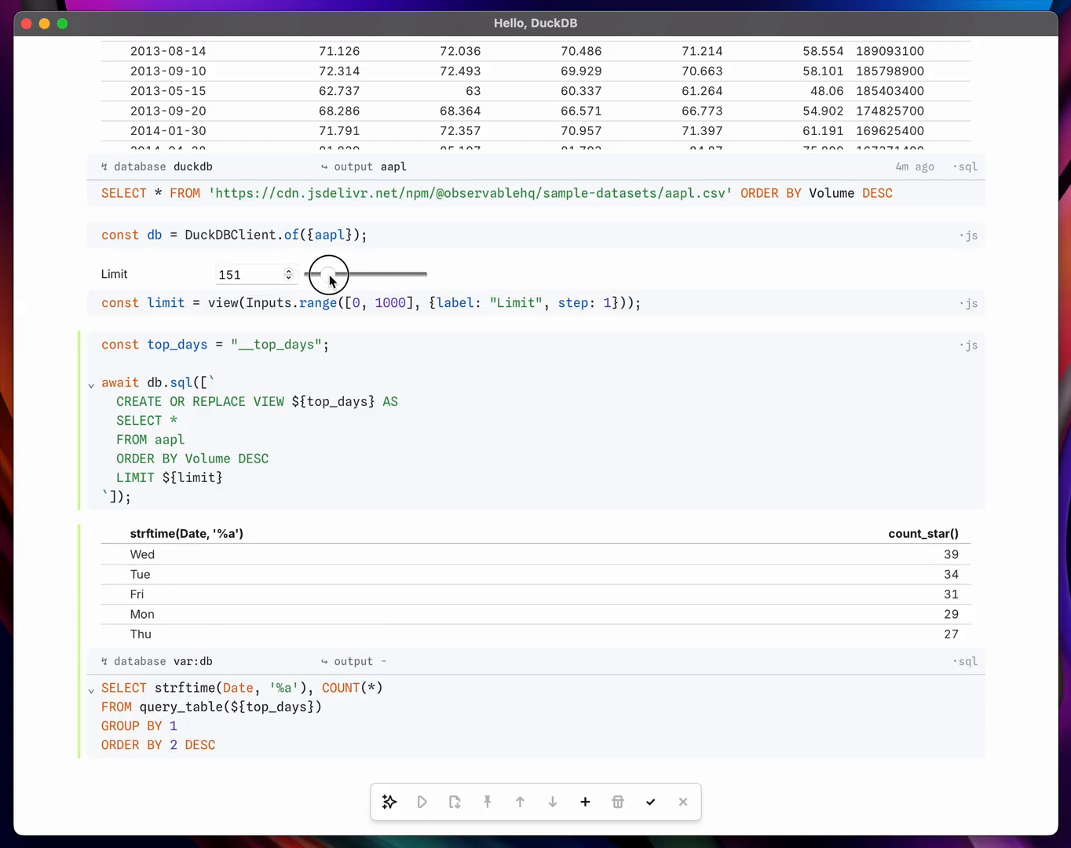
pyautogui.moveTo(328, 274); pyautogui.dragTo(332, 274)
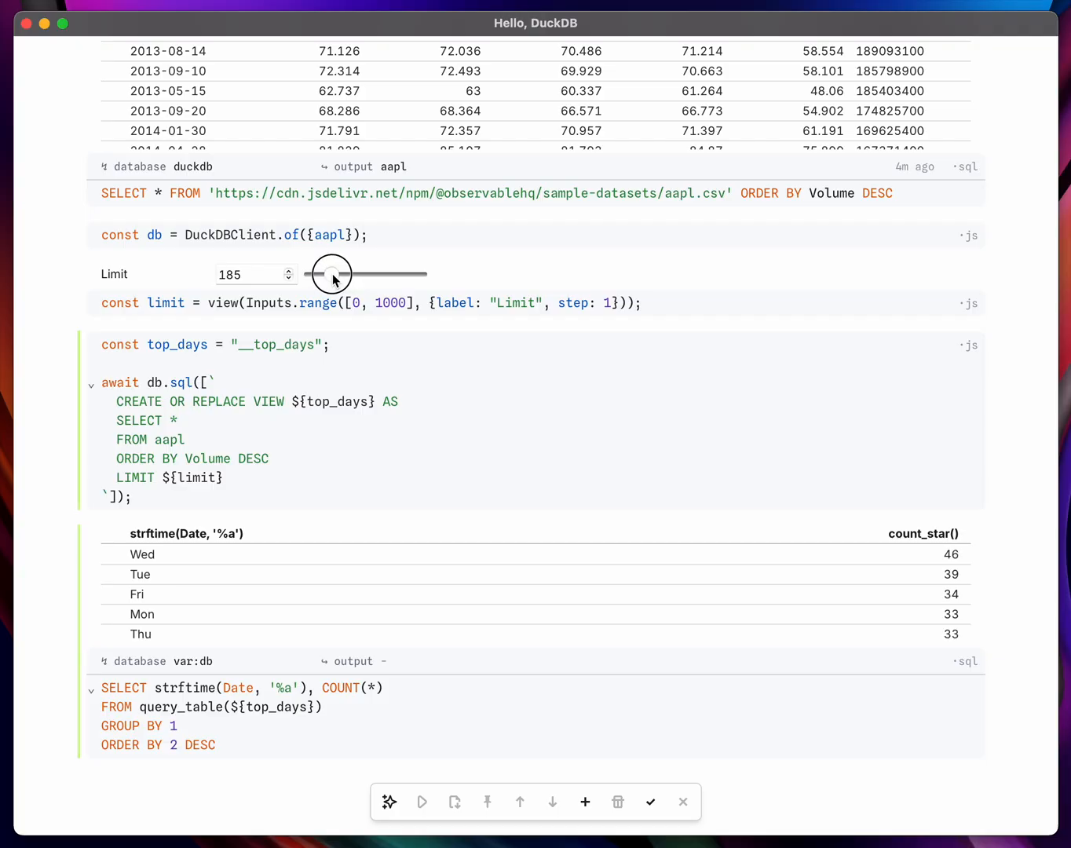
pyautogui.moveTo(331, 274); pyautogui.dragTo(322, 274)
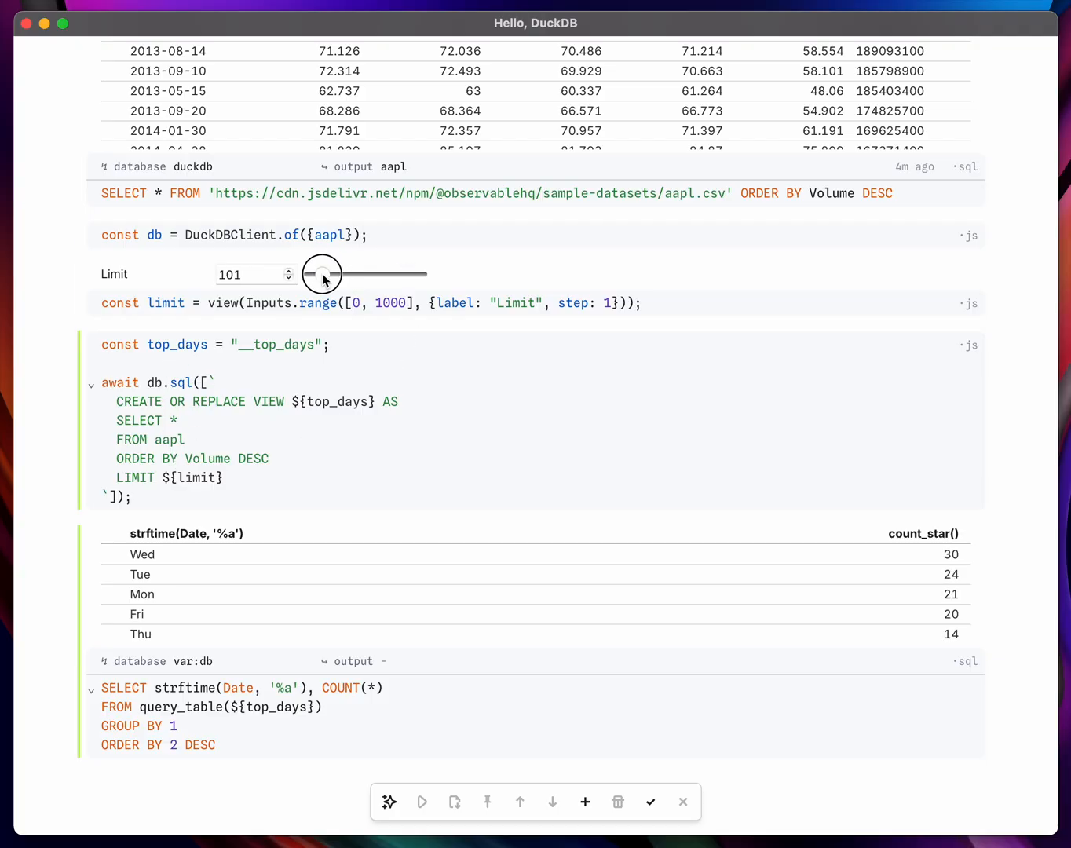
pyautogui.moveTo(322, 274); pyautogui.dragTo(361, 274)
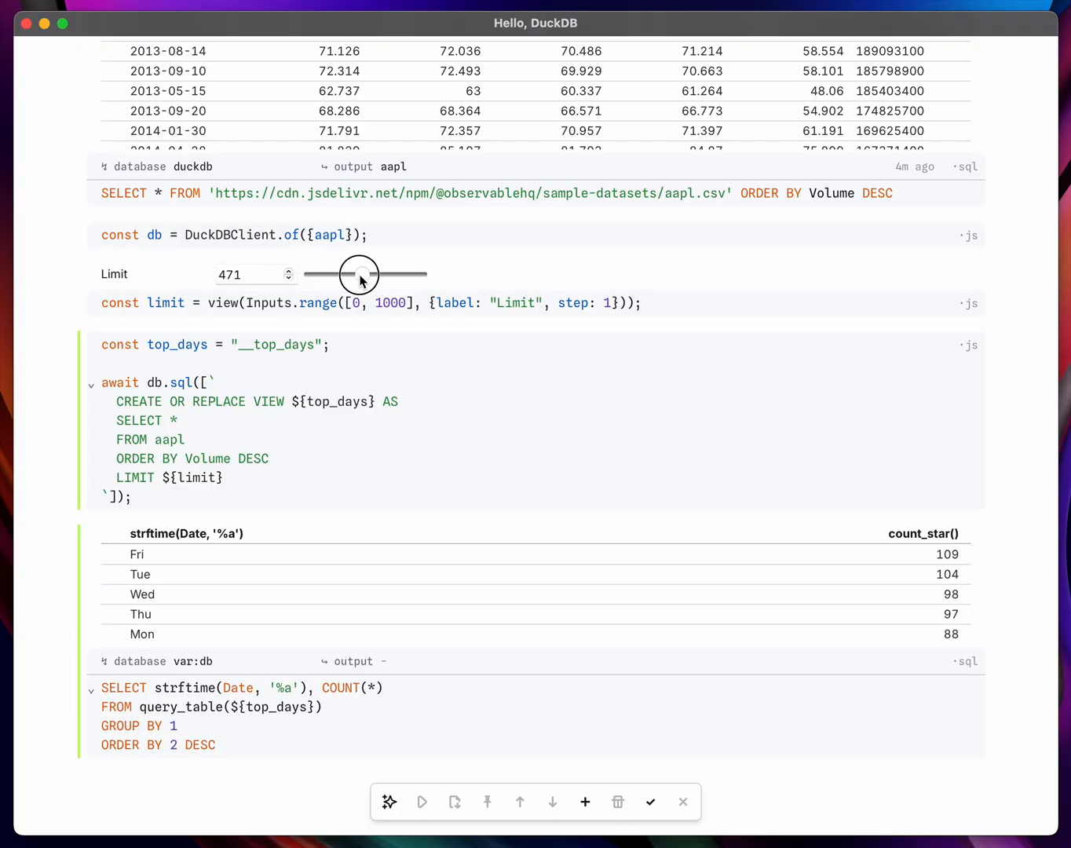
pyautogui.moveTo(360, 274); pyautogui.dragTo(312, 274)
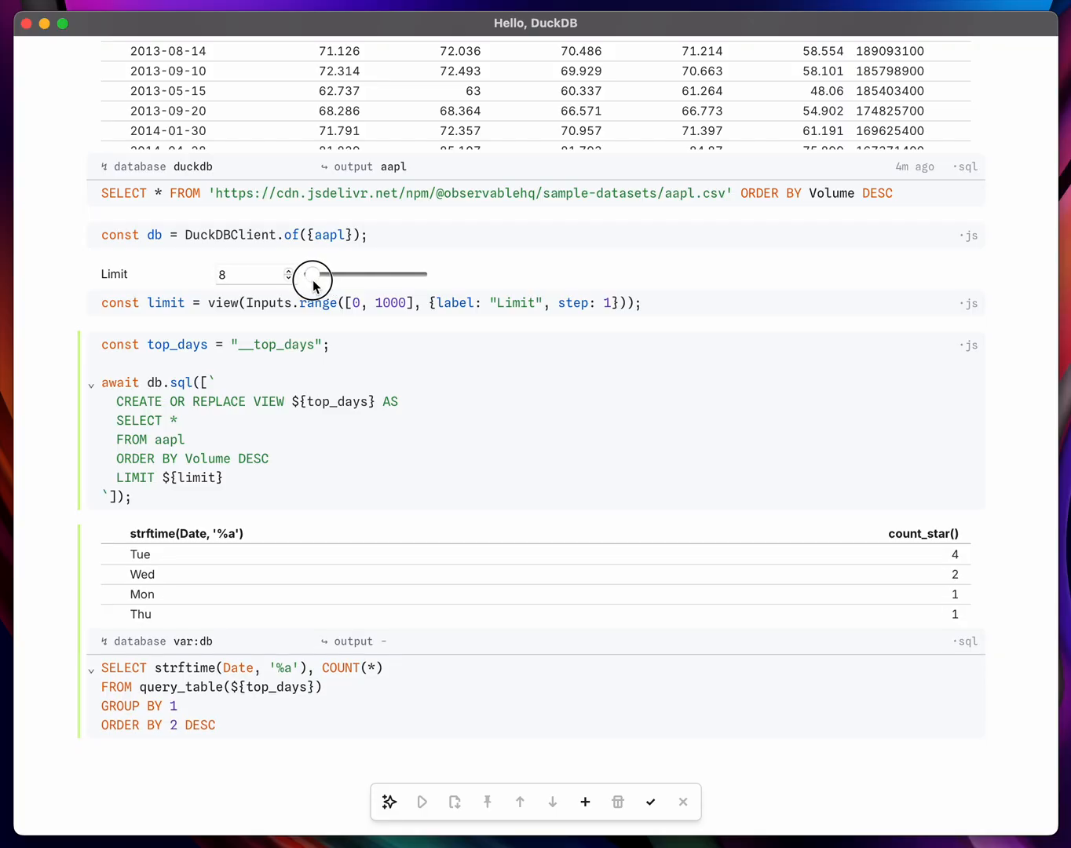
pyautogui.moveTo(312, 274); pyautogui.dragTo(333, 274)
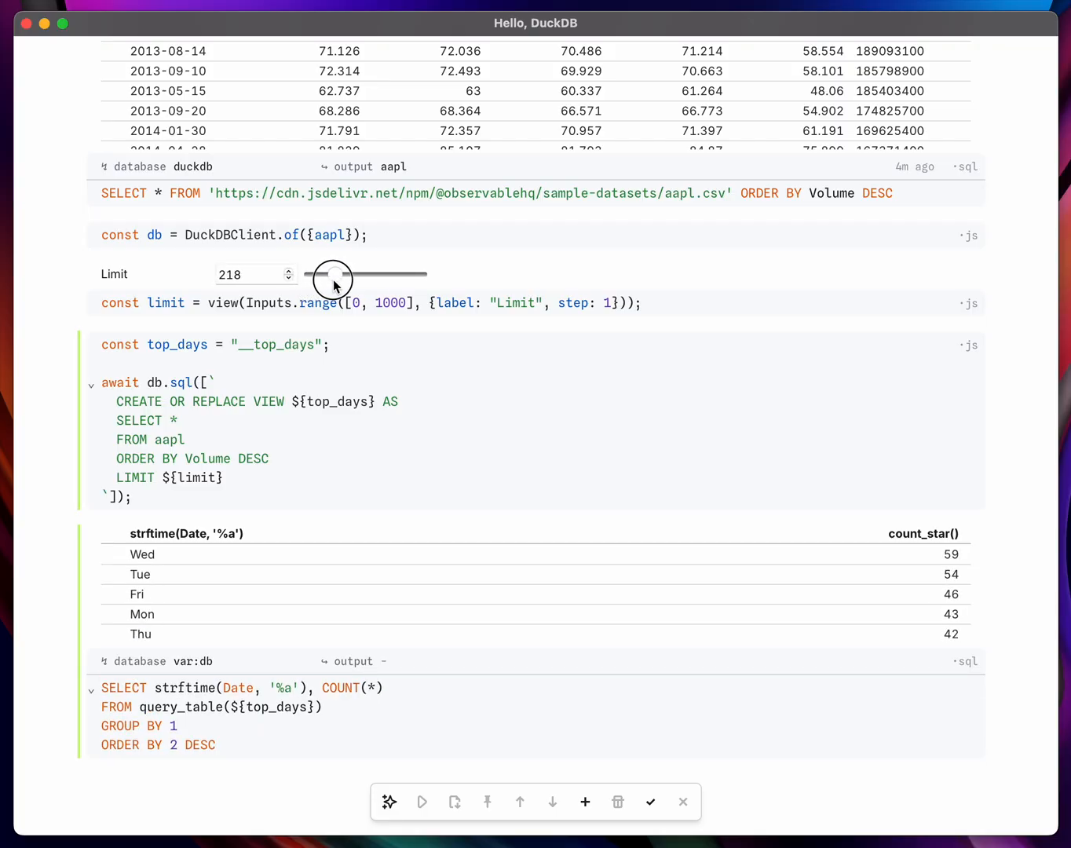
pyautogui.moveTo(333, 274); pyautogui.dragTo(343, 274)
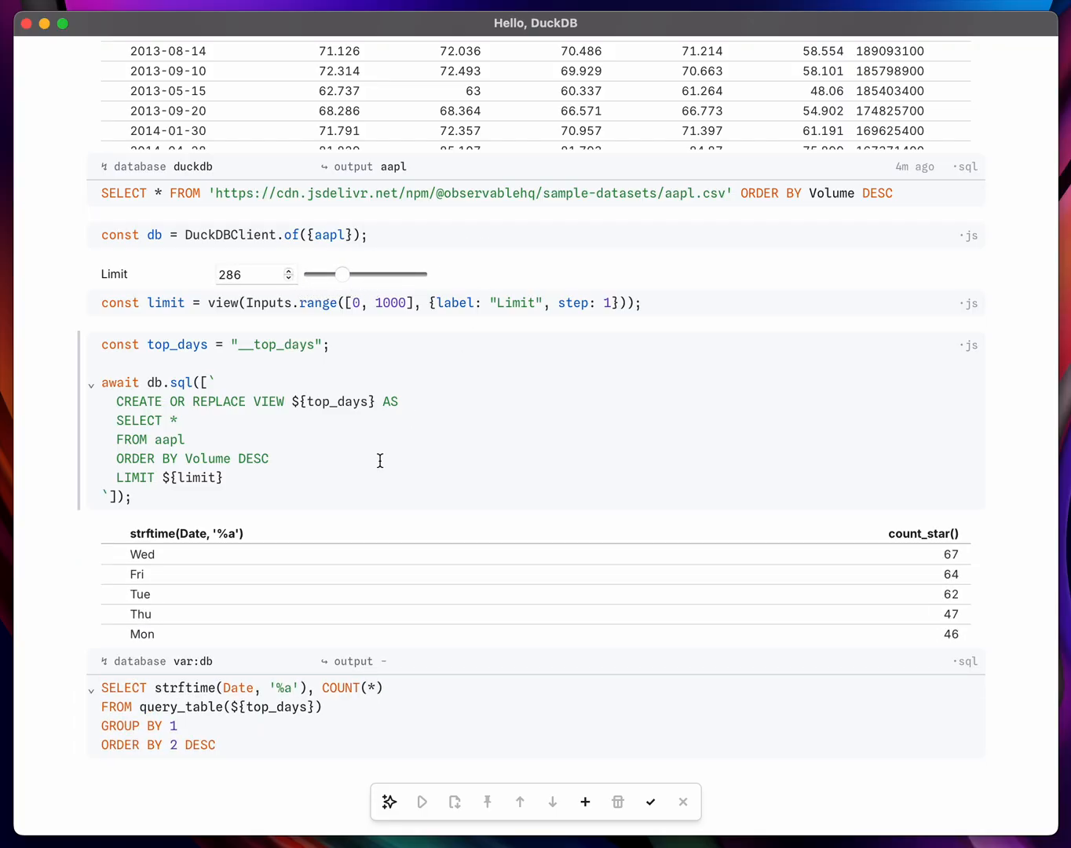
pyautogui.click(140, 710)
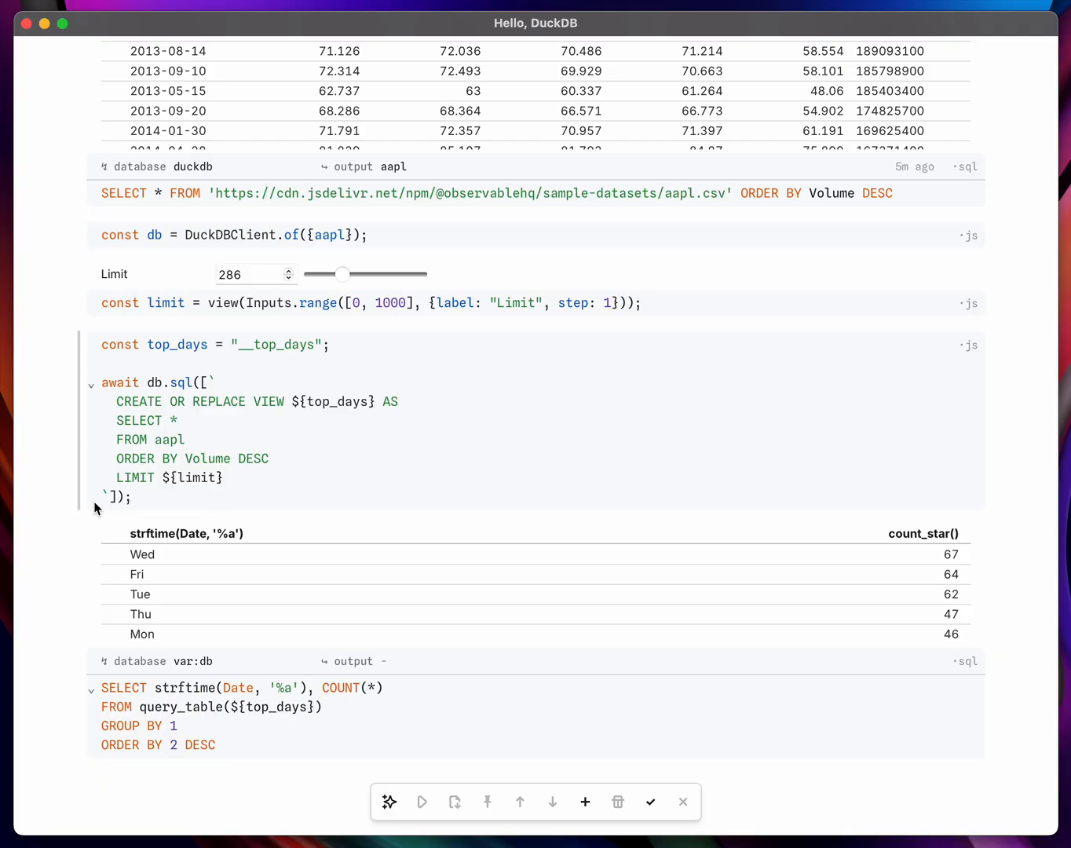
# Drag the Limit slider down through about 235 to 160
pyautogui.moveTo(342, 273); pyautogui.dragTo(338, 276)
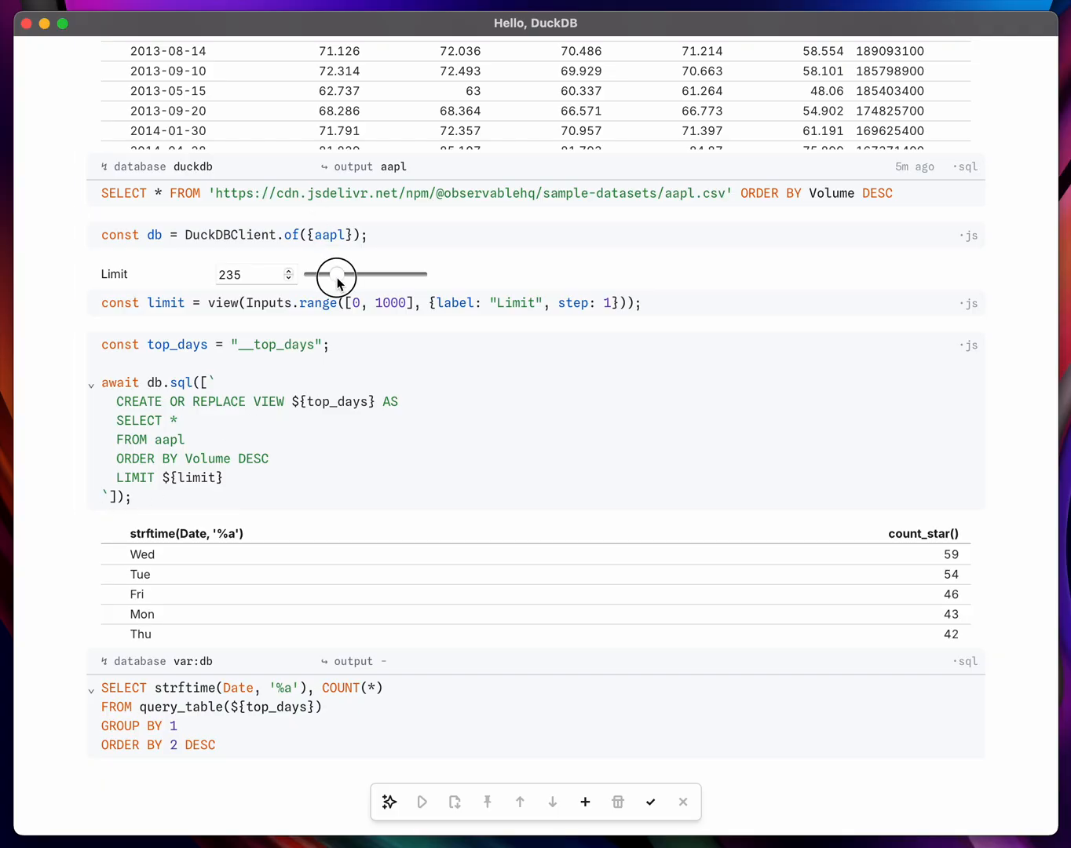
pyautogui.moveTo(336, 274); pyautogui.dragTo(328, 274)
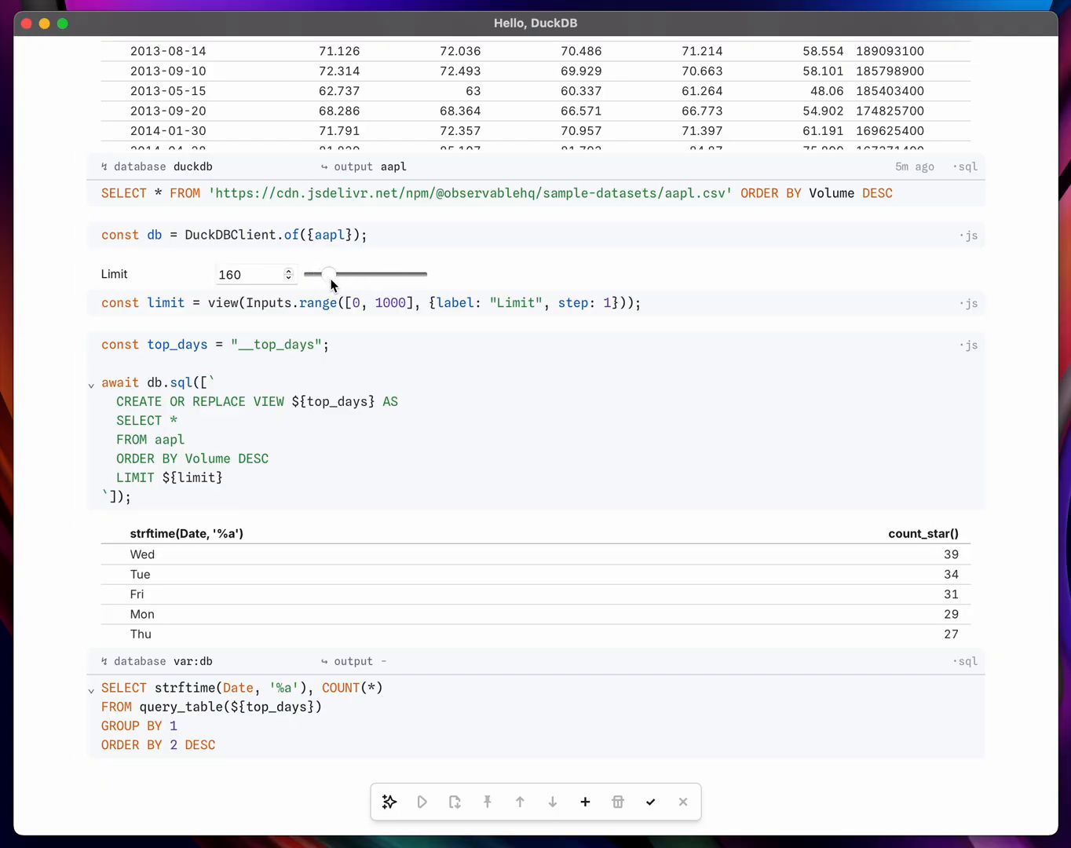